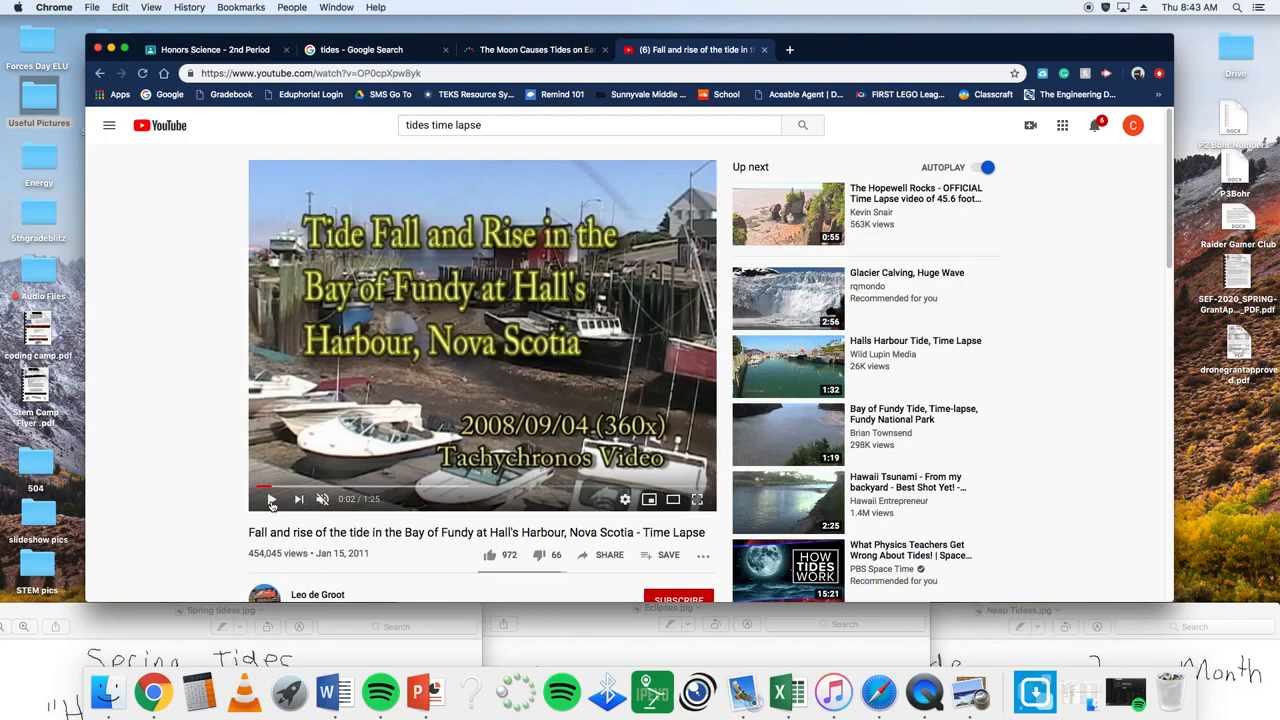
Watch the Bay of Fundy tide time-lapse in full screen, leaving full screen near the end
{"action": "left_click", "coordinate": [696, 500]}
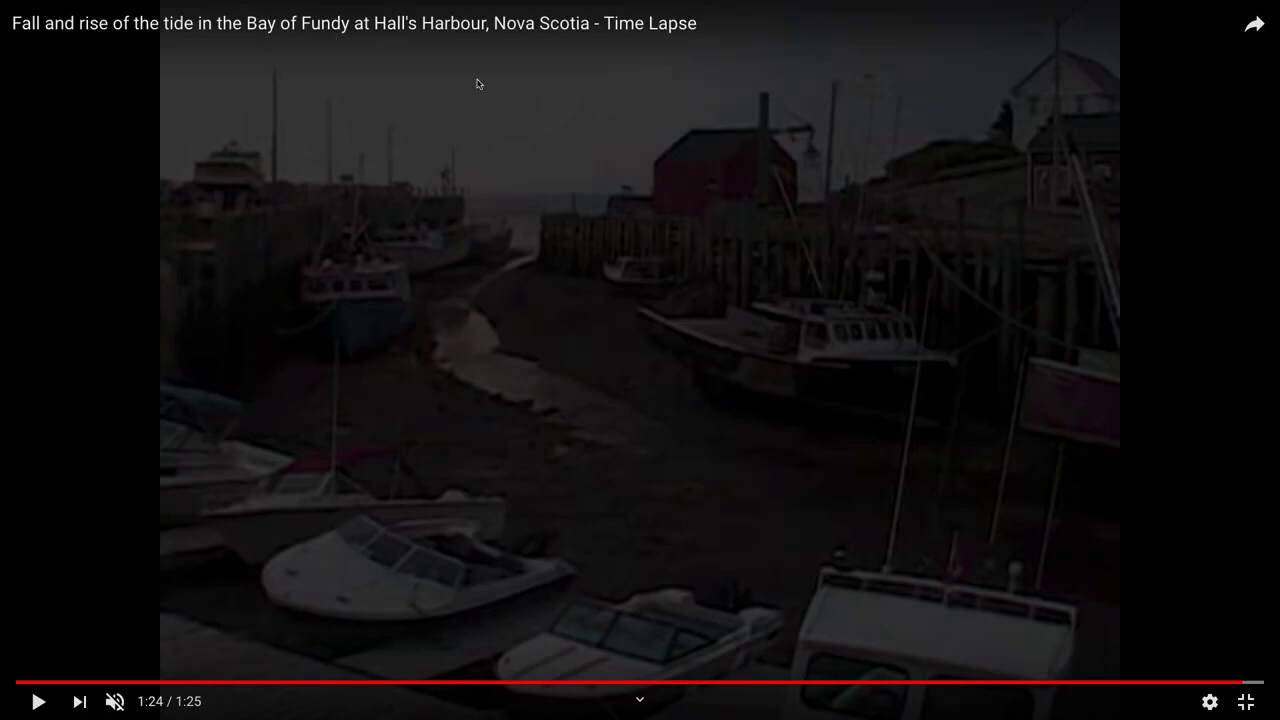
{"action": "left_click", "coordinate": [1246, 700]}
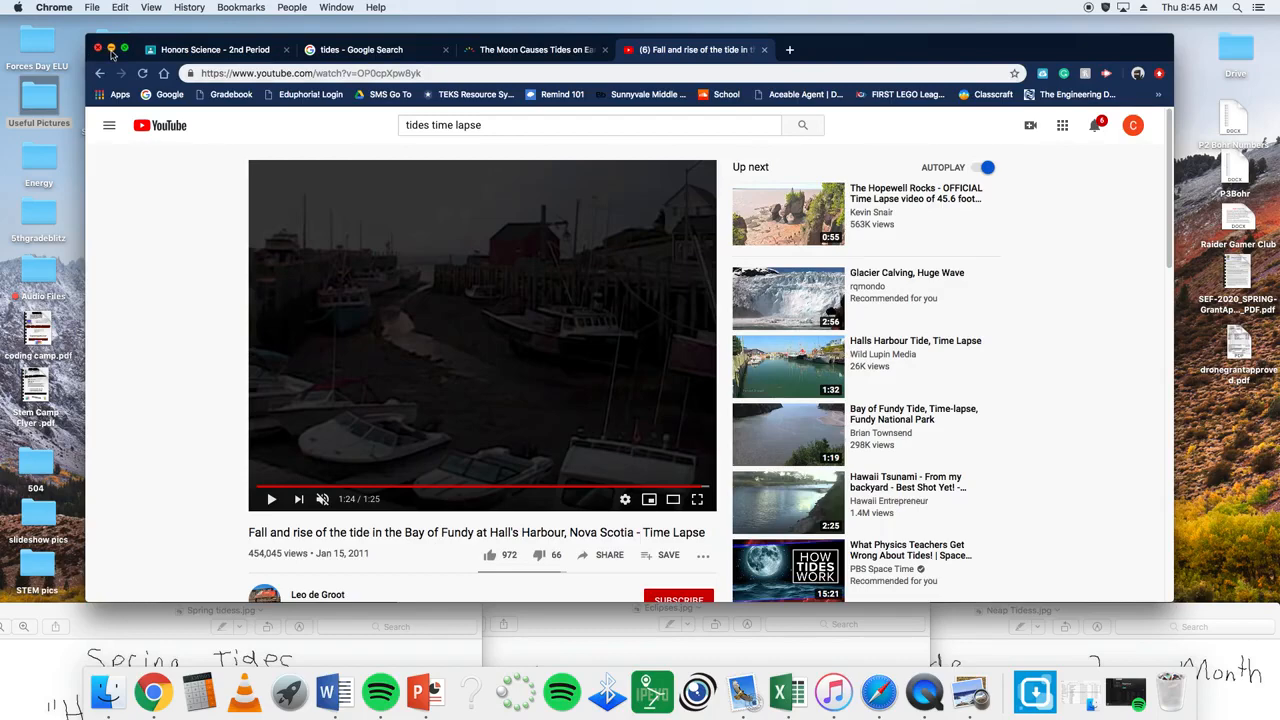
Bring the Spring Tides.jpg diagram window in Preview to the front over Chrome
{"action": "left_click", "coordinate": [98, 48]}
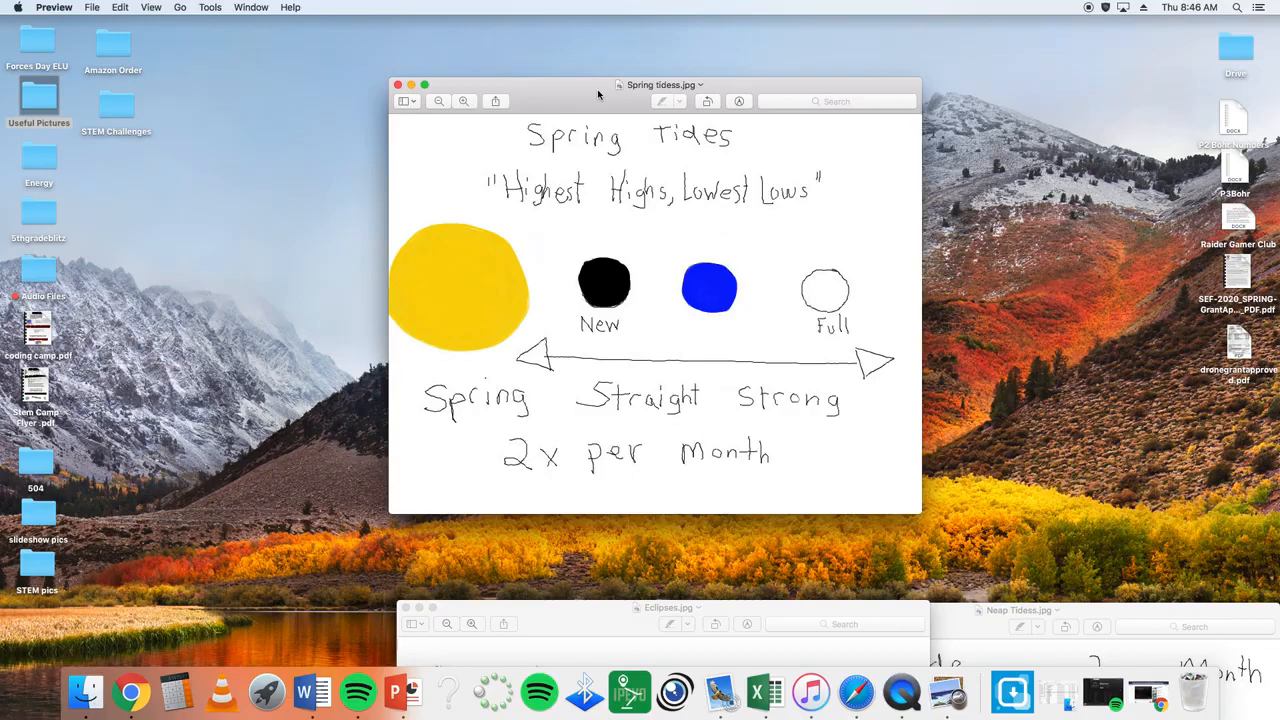
{"action": "mouse_move", "coordinate": [610, 300]}
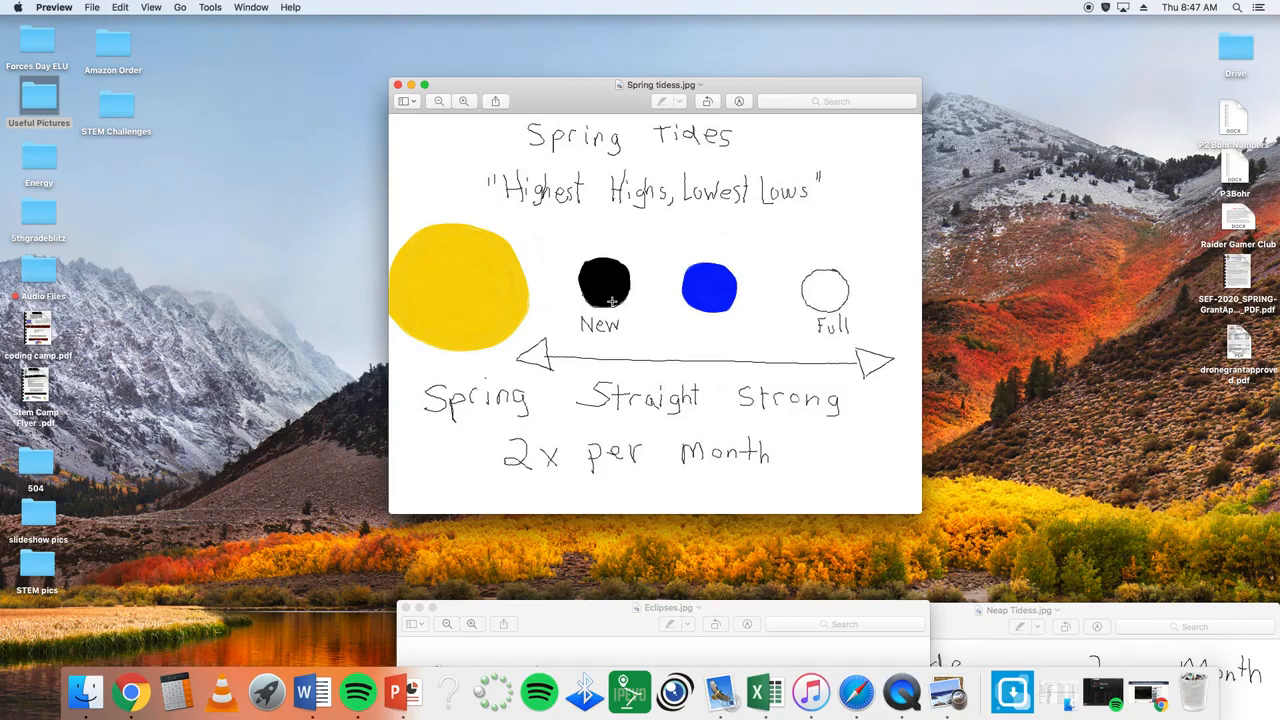
{"action": "mouse_move", "coordinate": [680, 290]}
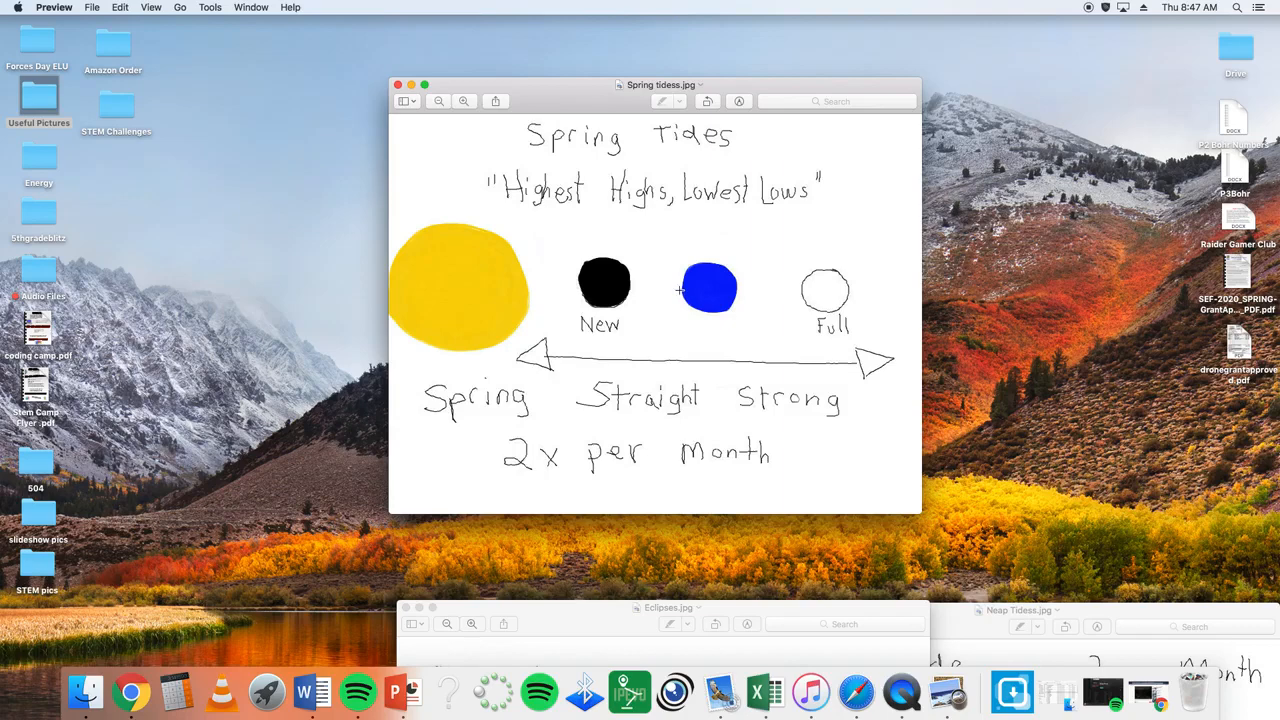
{"action": "mouse_move", "coordinate": [712, 316]}
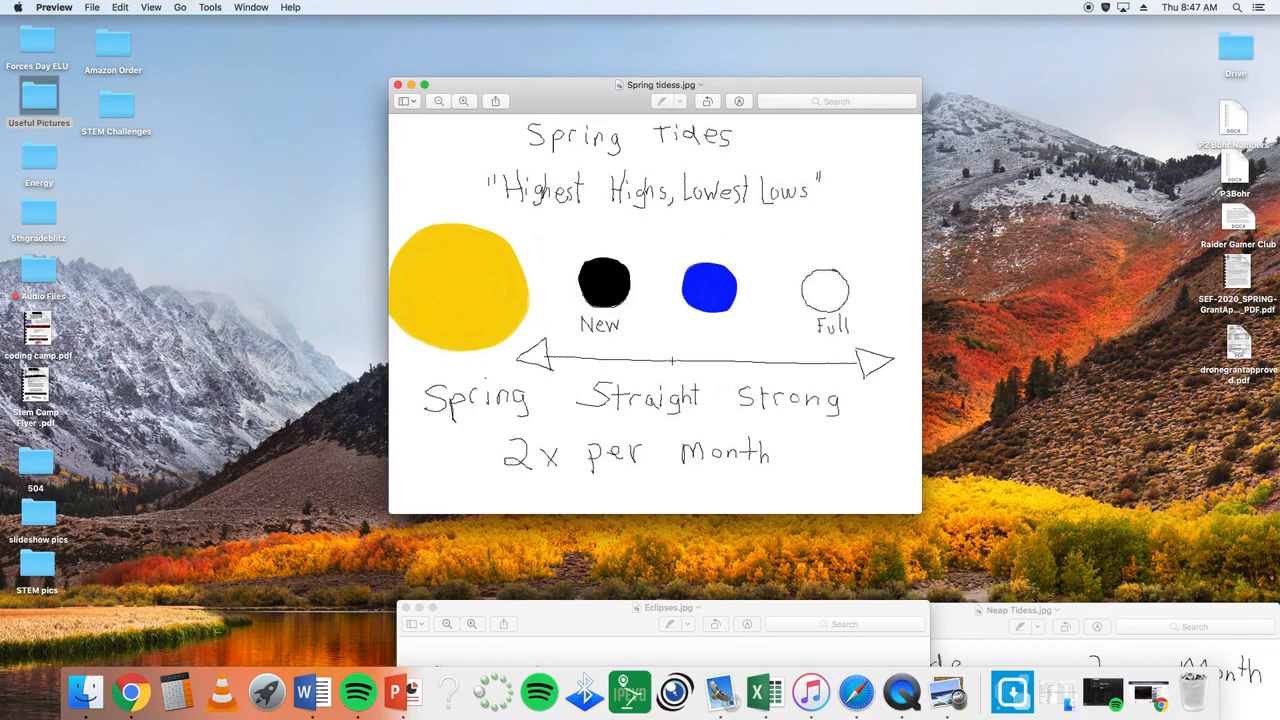
{"action": "mouse_move", "coordinate": [684, 356]}
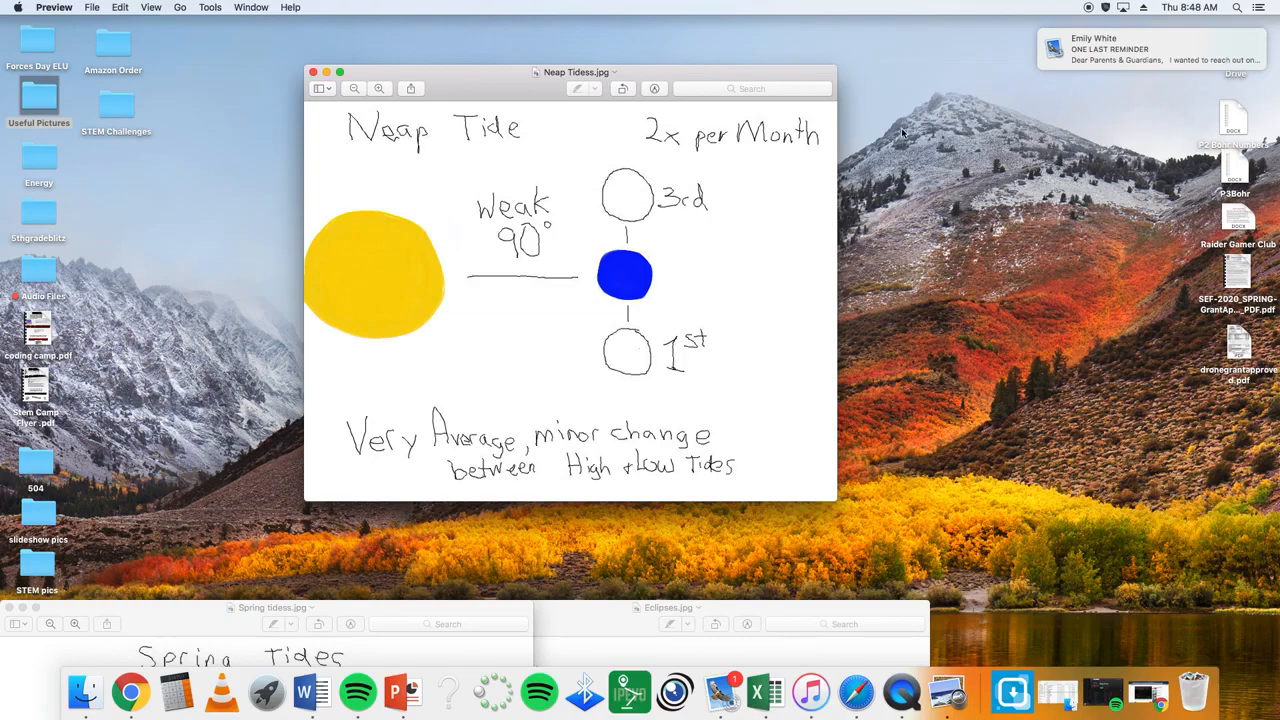
{"action": "mouse_move", "coordinate": [464, 292]}
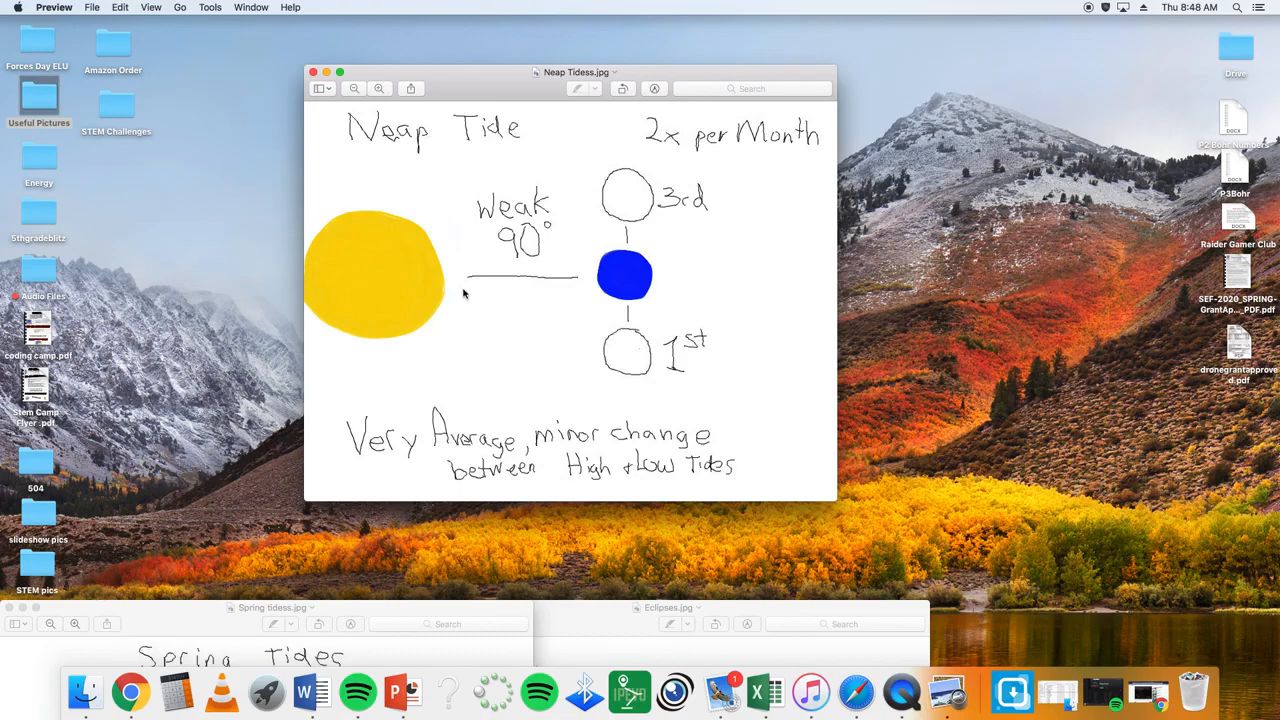
{"action": "mouse_move", "coordinate": [624, 202]}
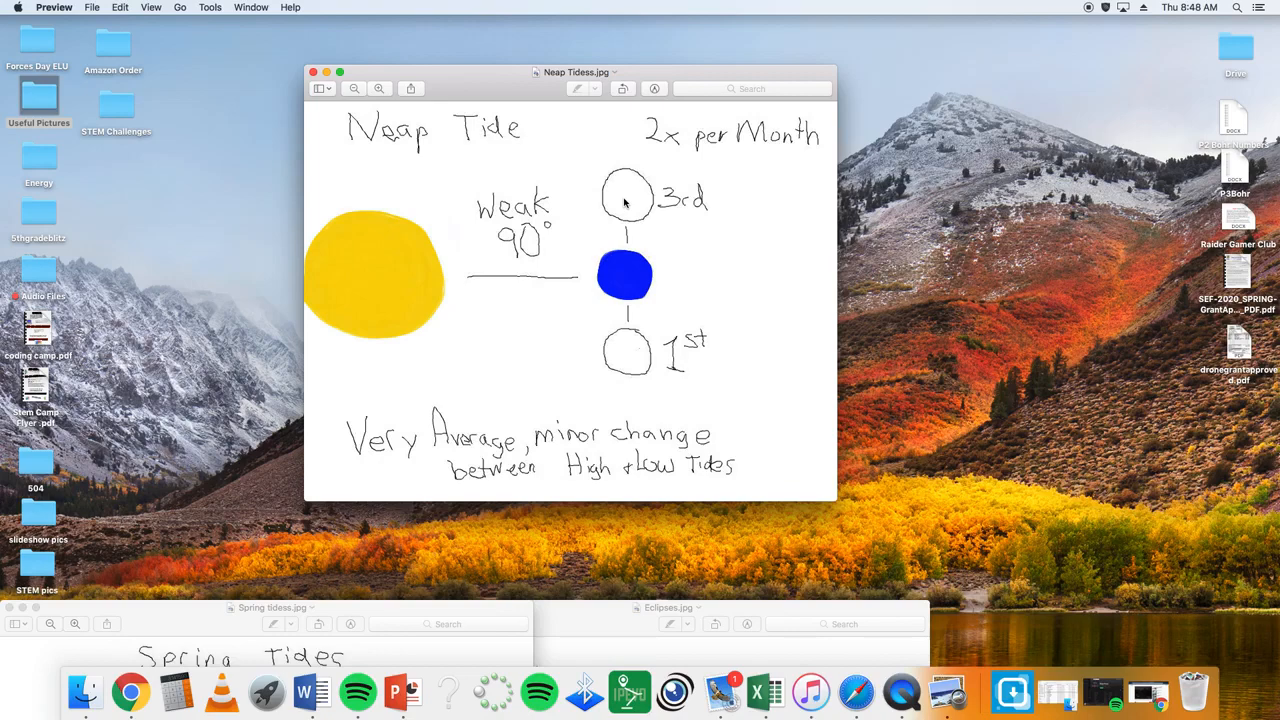
{"action": "mouse_move", "coordinate": [624, 350]}
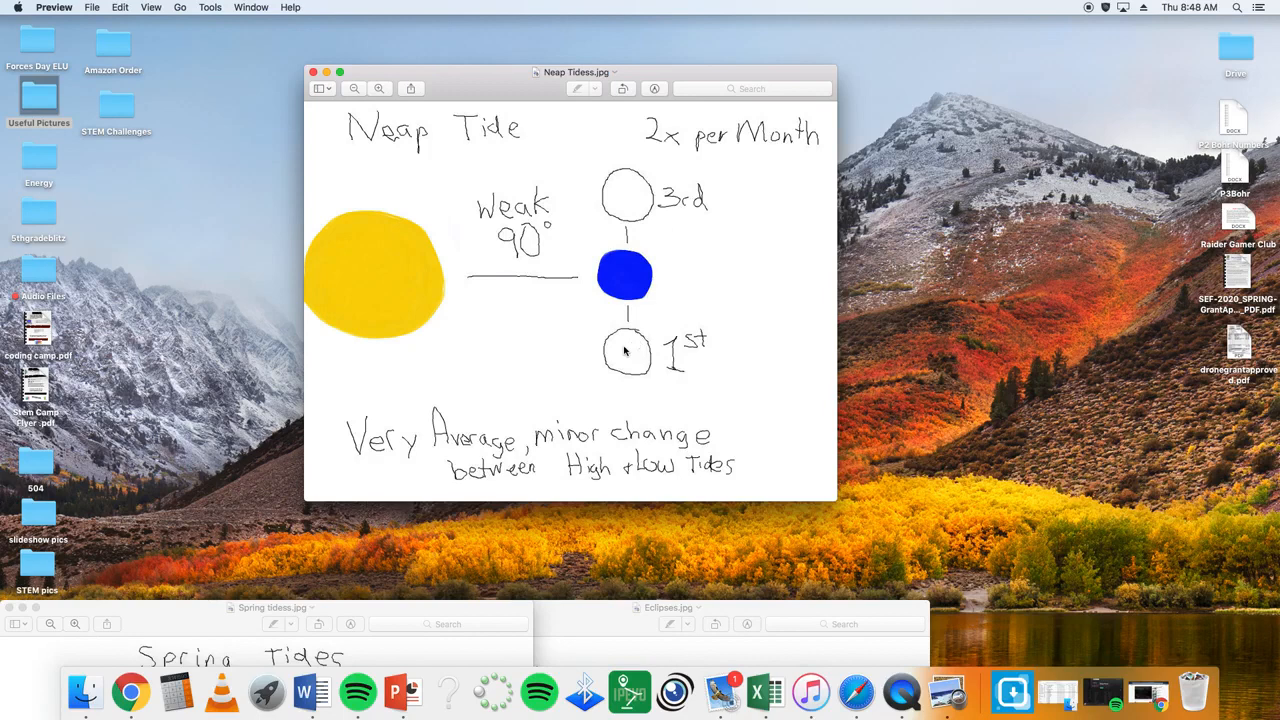
{"action": "mouse_move", "coordinate": [632, 206]}
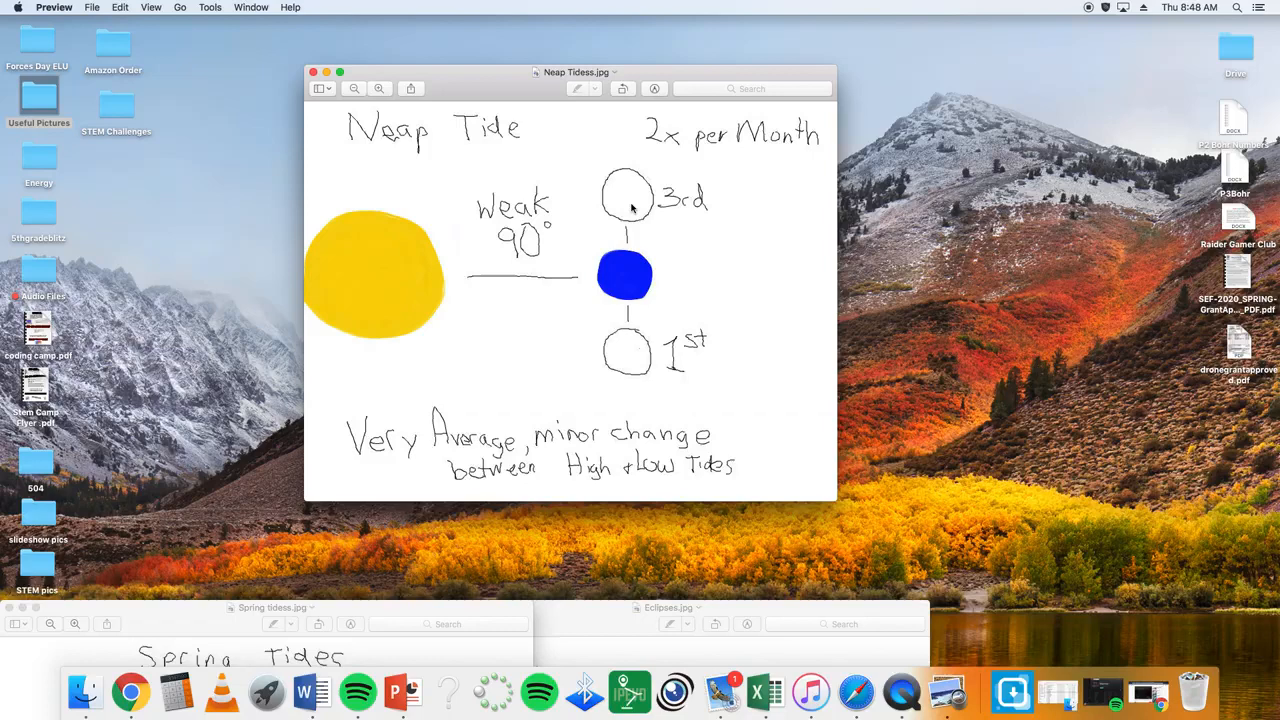
{"action": "mouse_move", "coordinate": [456, 284]}
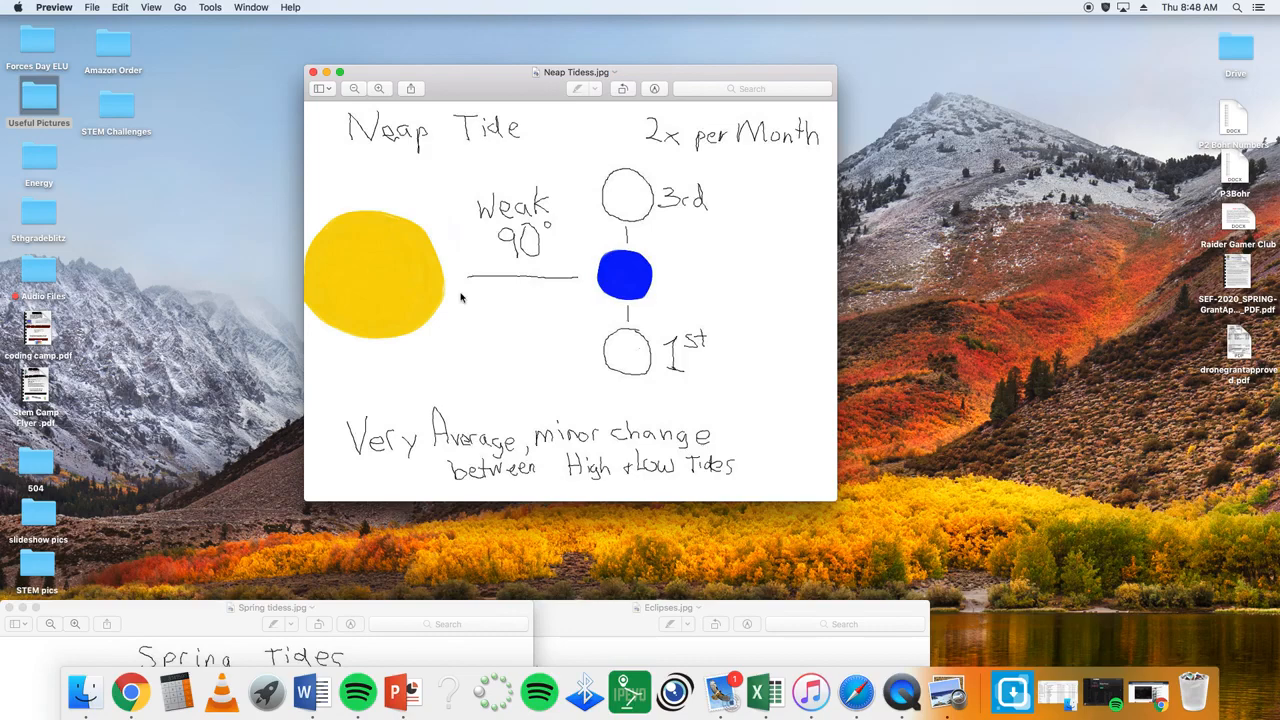
{"action": "mouse_move", "coordinate": [622, 292]}
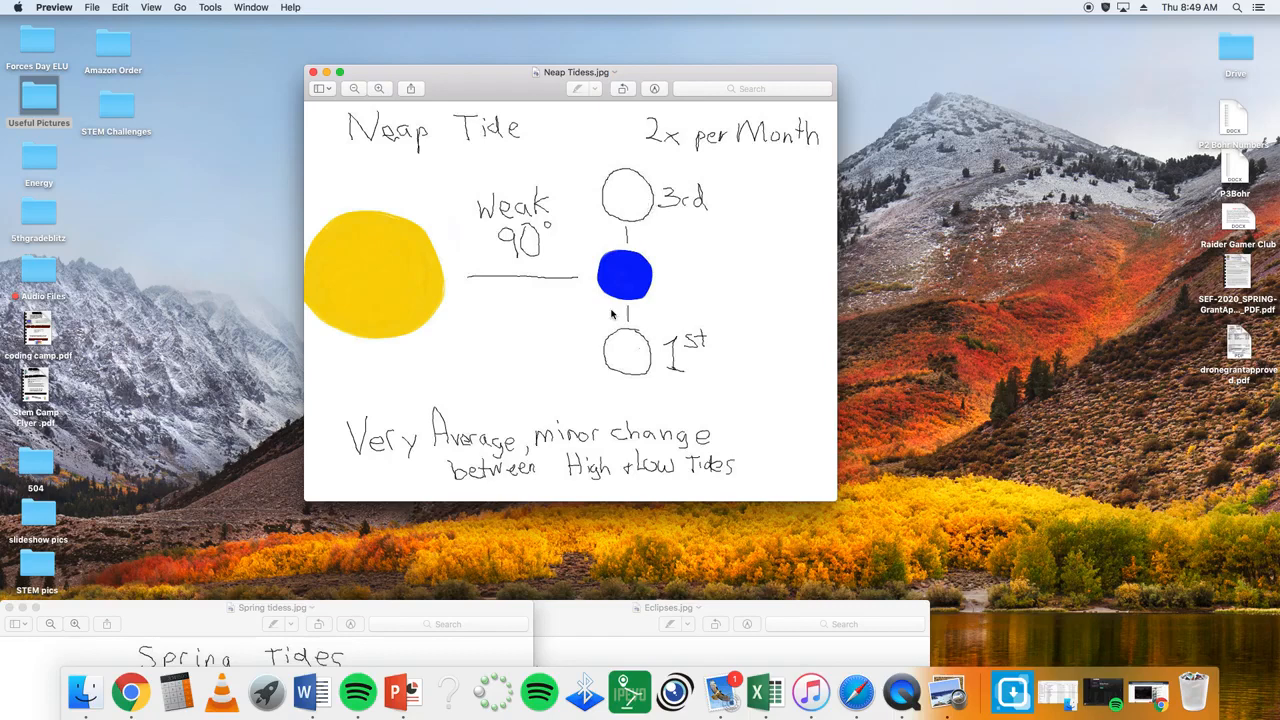
{"action": "mouse_move", "coordinate": [434, 452]}
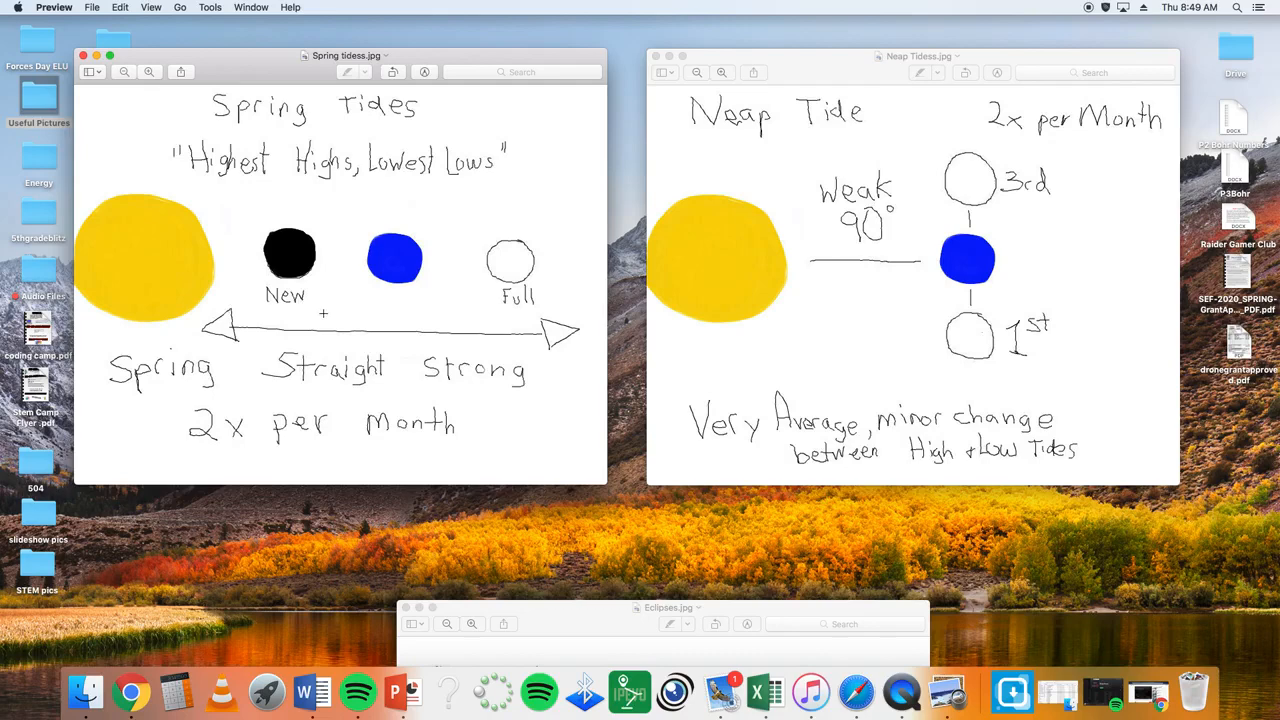
{"action": "mouse_move", "coordinate": [516, 350]}
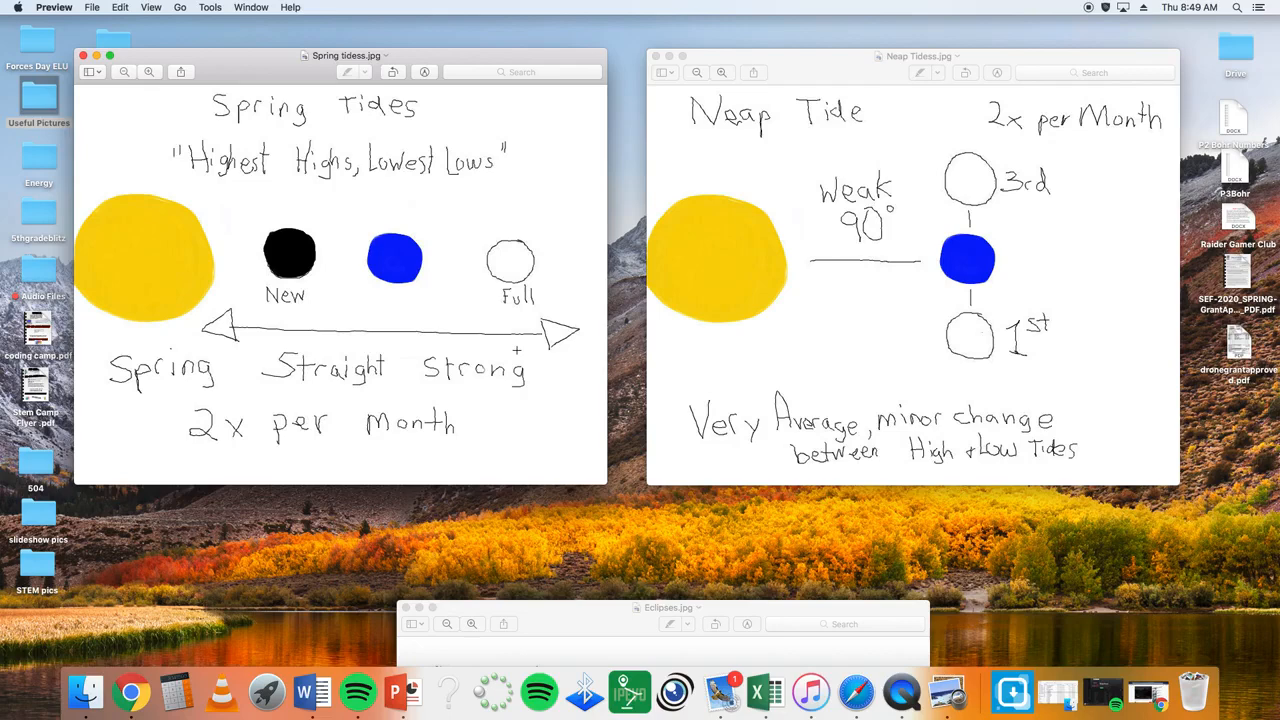
{"action": "mouse_move", "coordinate": [948, 216]}
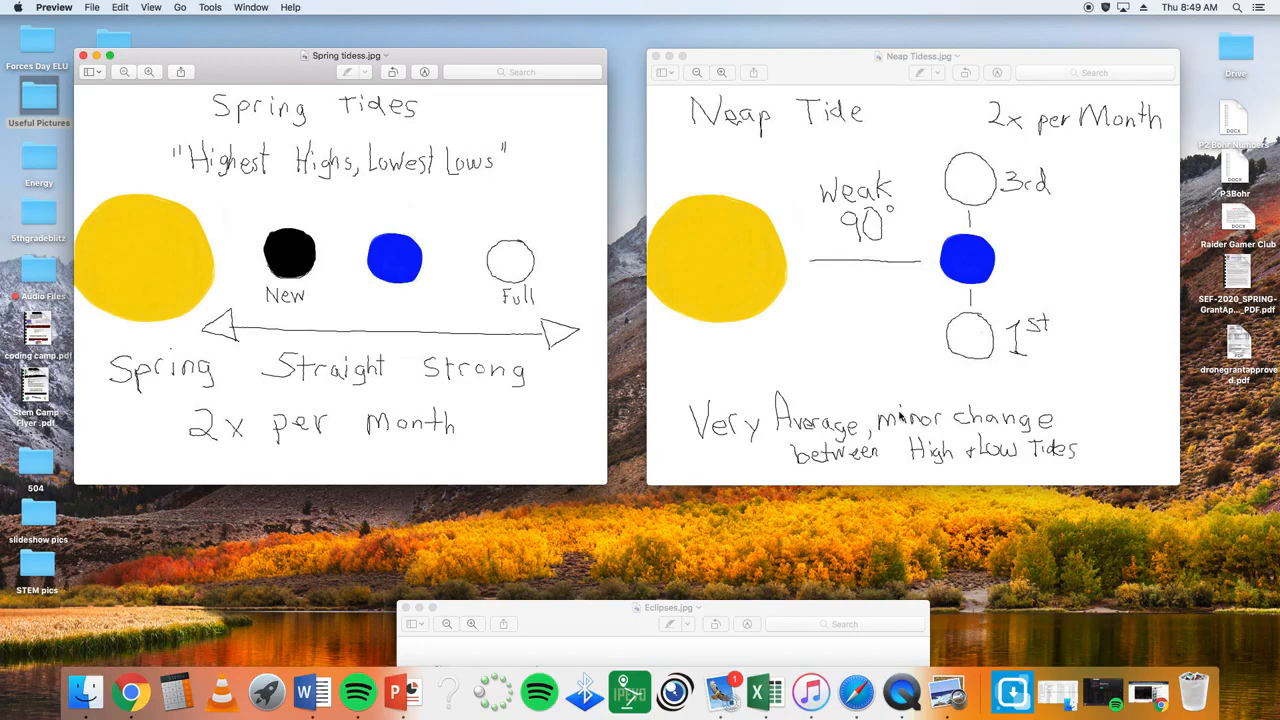
{"action": "mouse_move", "coordinate": [136, 248]}
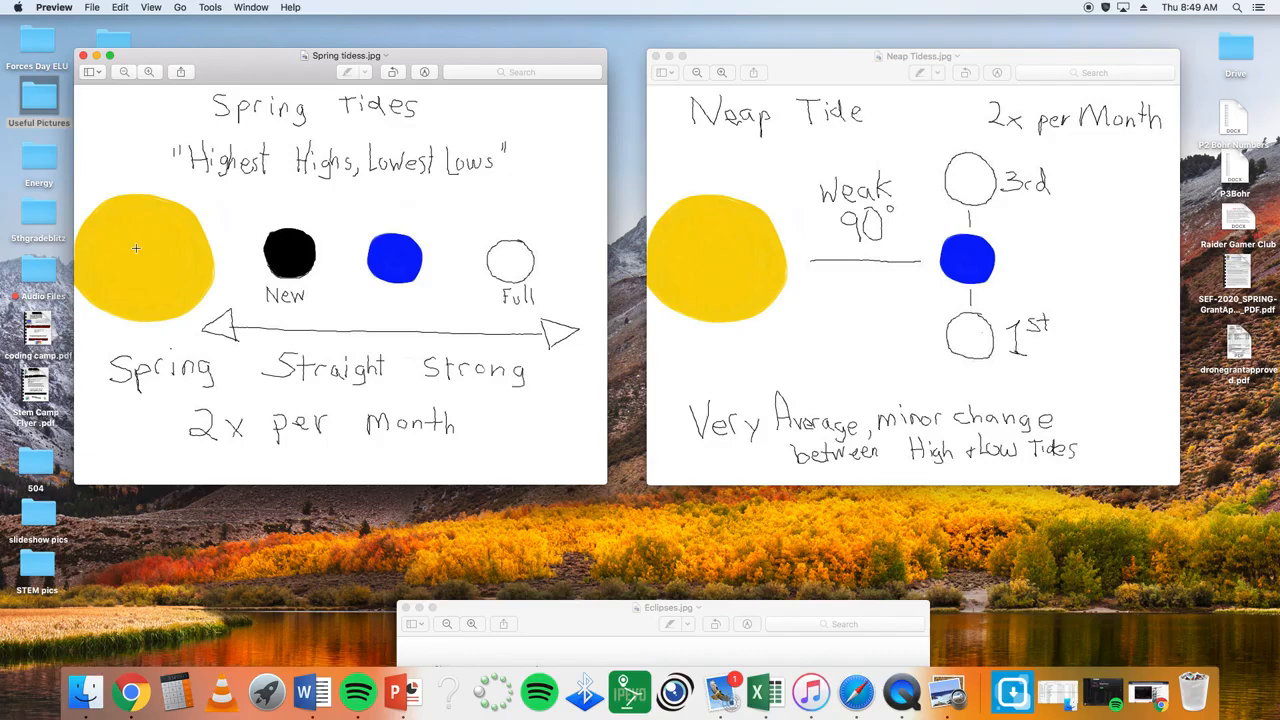
{"action": "mouse_move", "coordinate": [394, 312]}
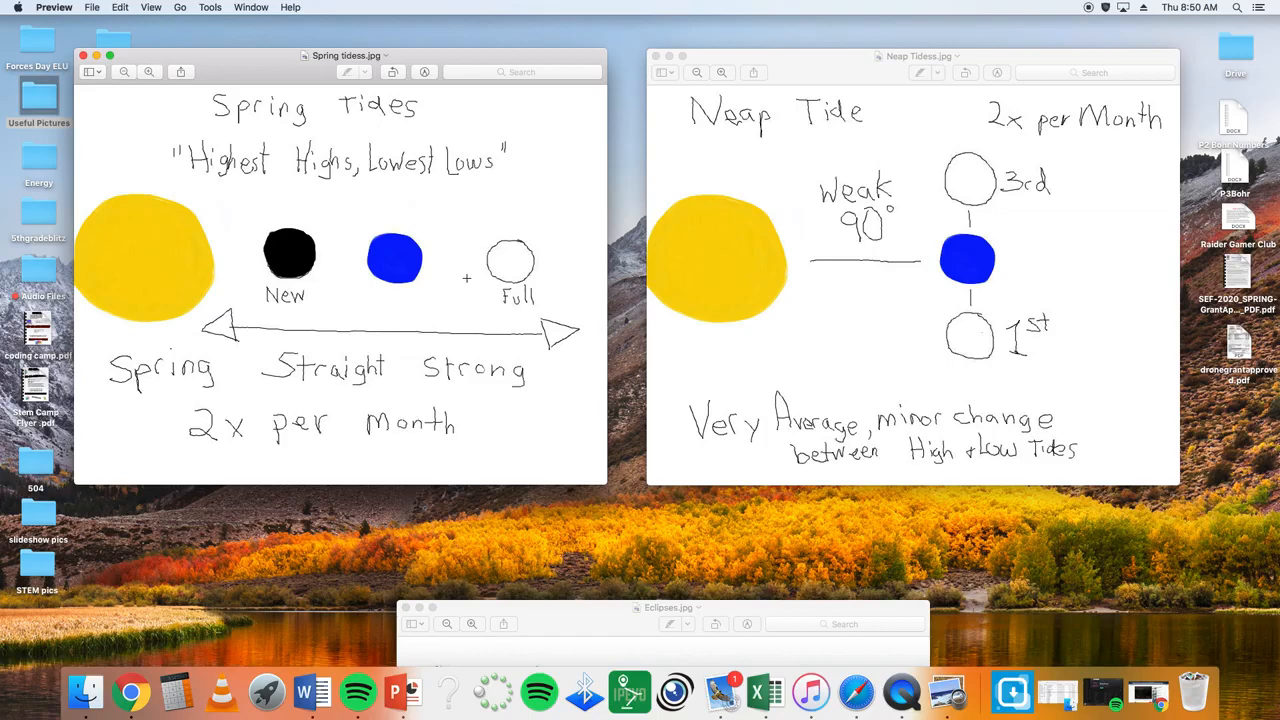
Move the Spring Tides.jpg window down so it sits beside the Neap Tides.jpg window
{"action": "left_click_drag", "start_coordinate": [340, 56], "coordinate": [276, 568]}
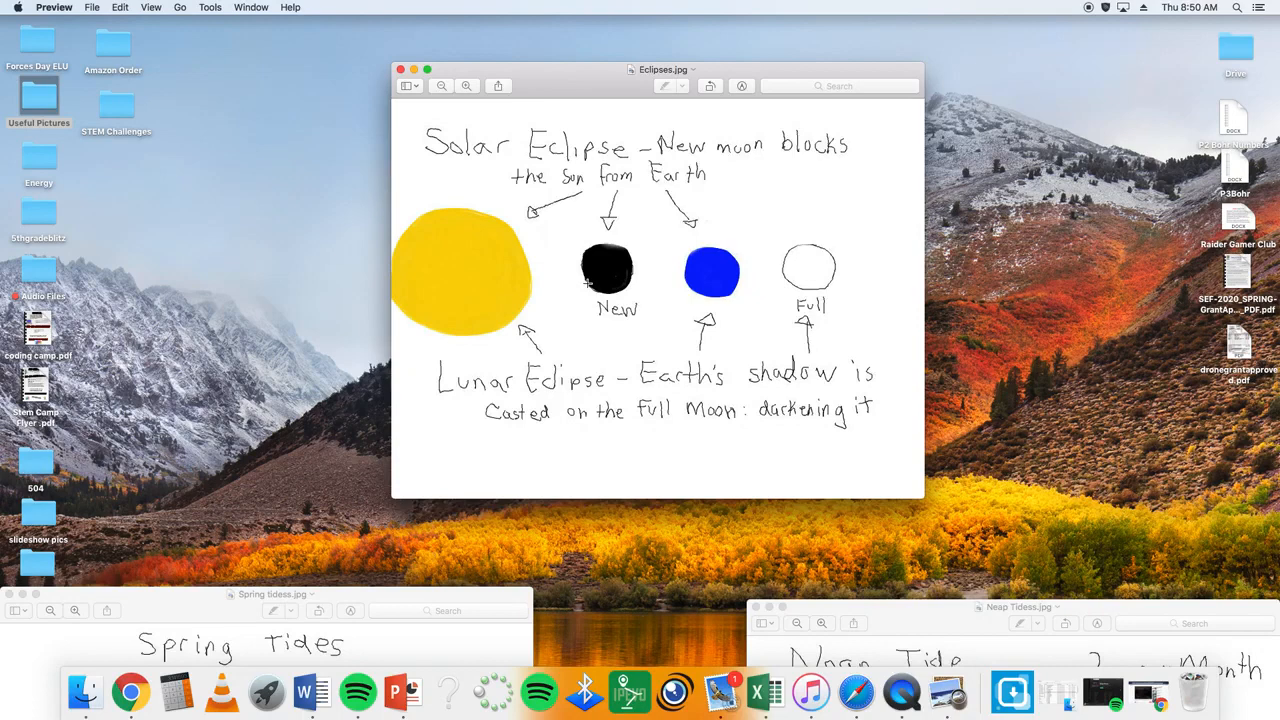
{"action": "mouse_move", "coordinate": [690, 272]}
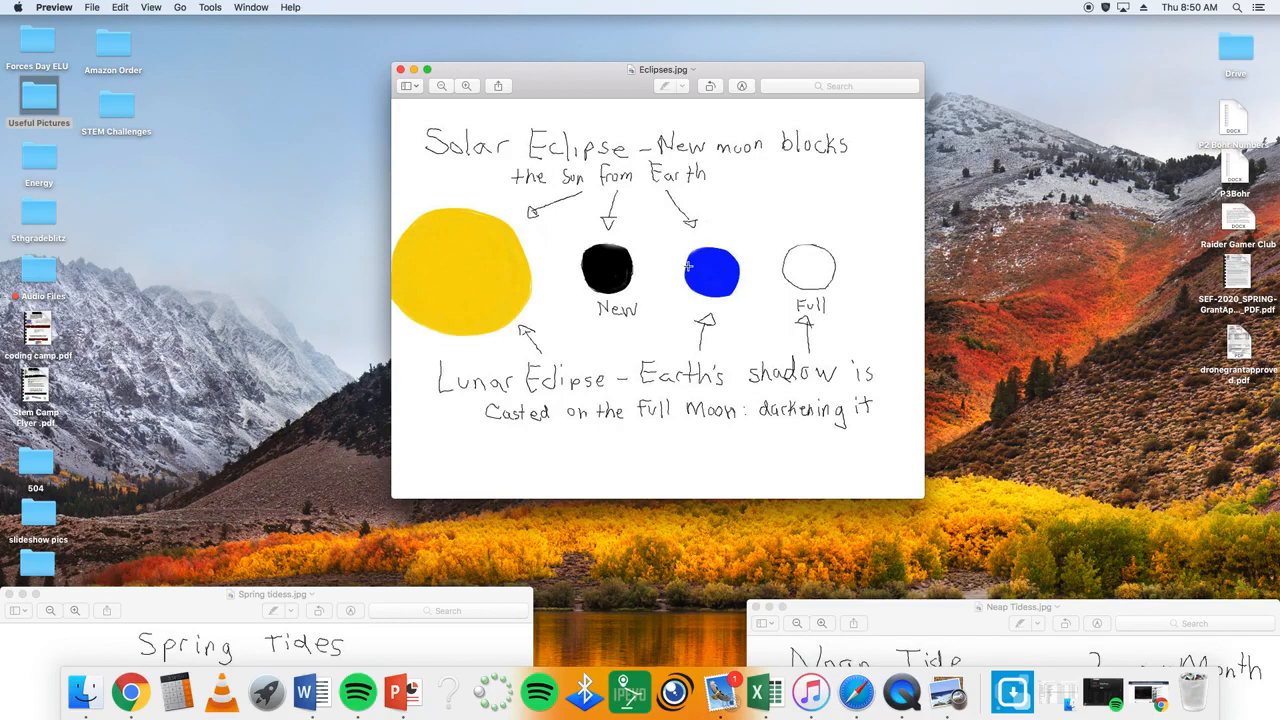
{"action": "mouse_move", "coordinate": [684, 292]}
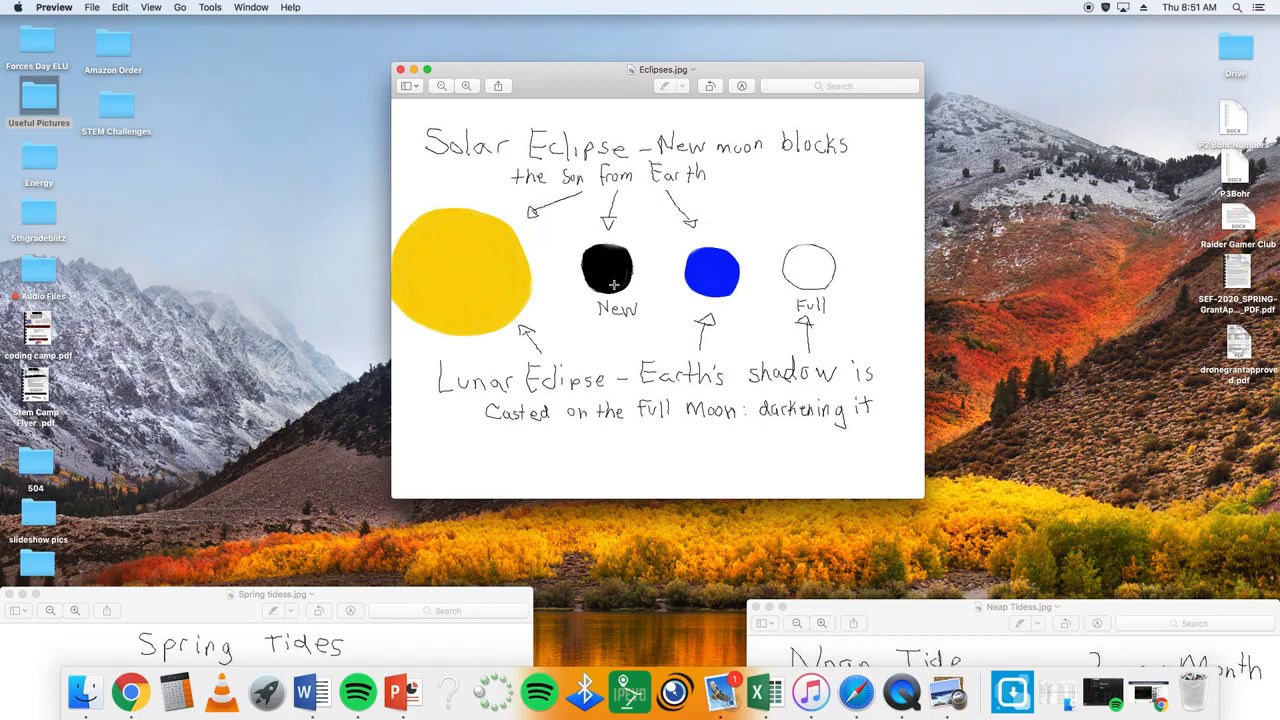
{"action": "mouse_move", "coordinate": [622, 348]}
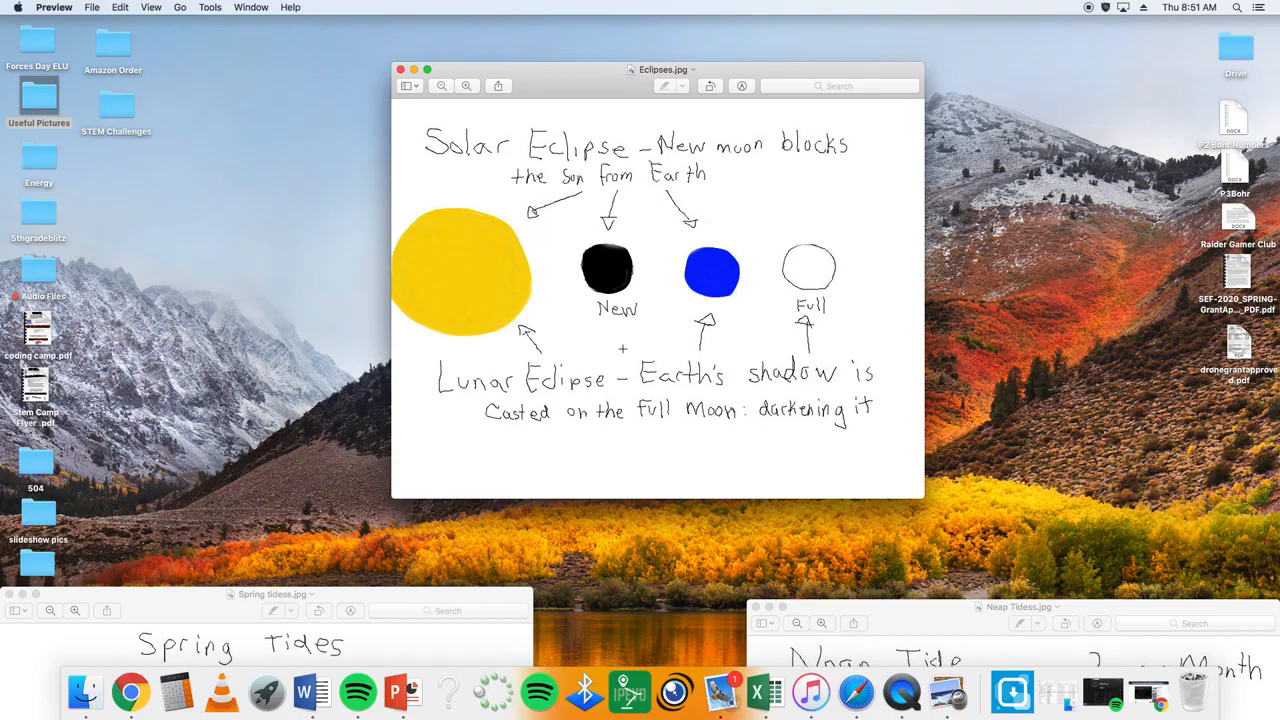